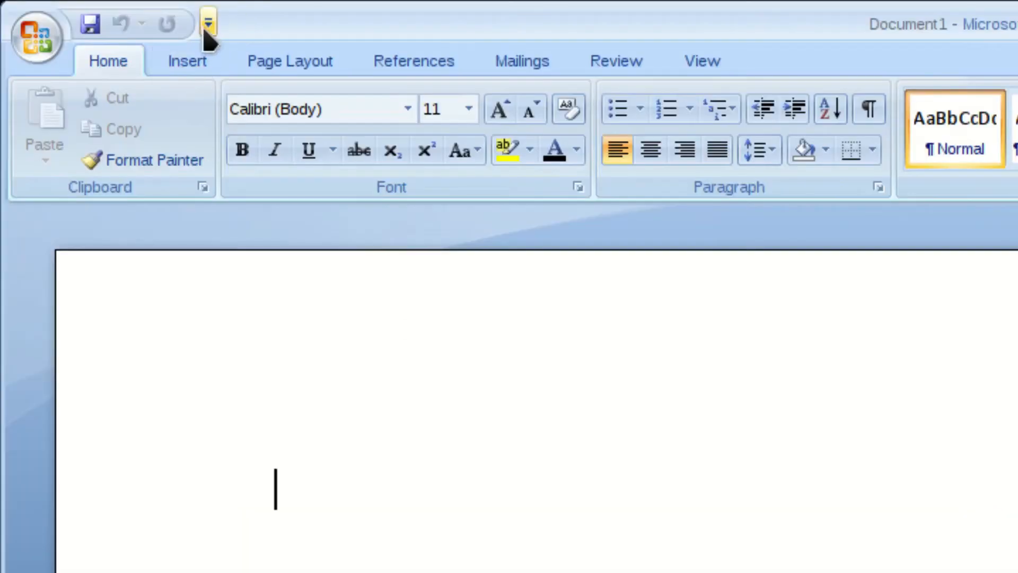
mouse_move(208, 24)
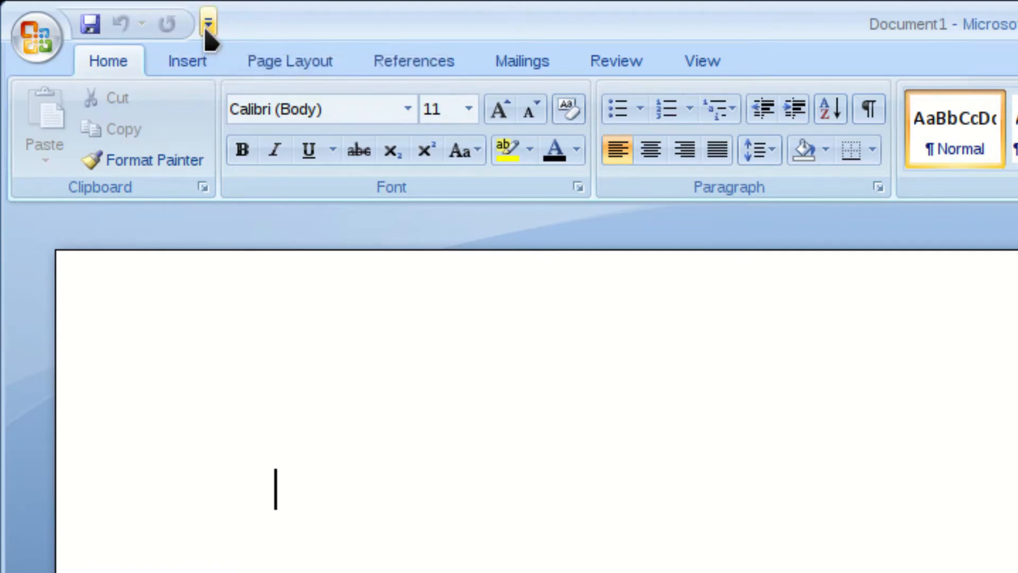
Step: Show the Customize Quick Access Toolbar dropdown choices
left_click(207, 24)
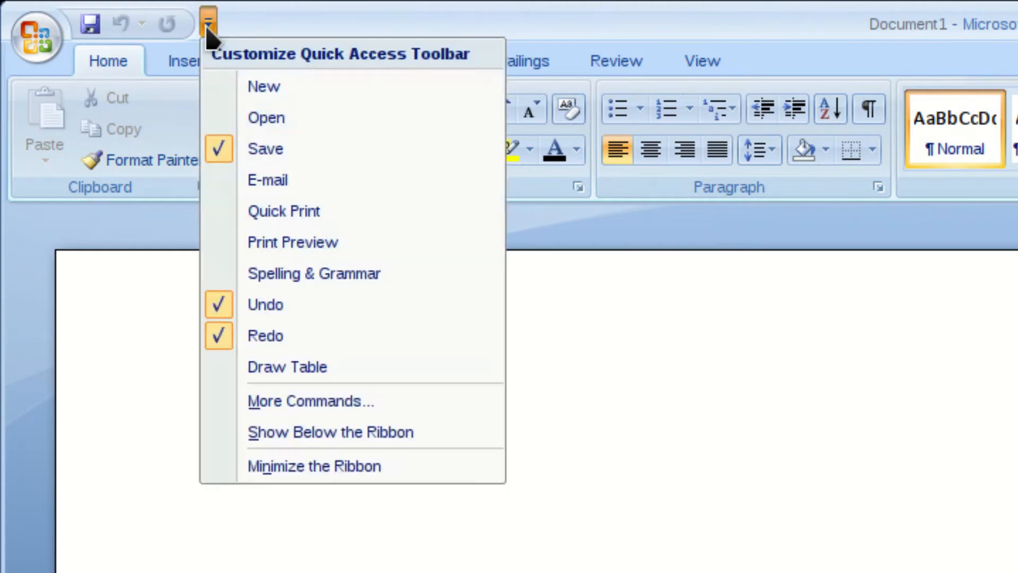
mouse_move(330, 432)
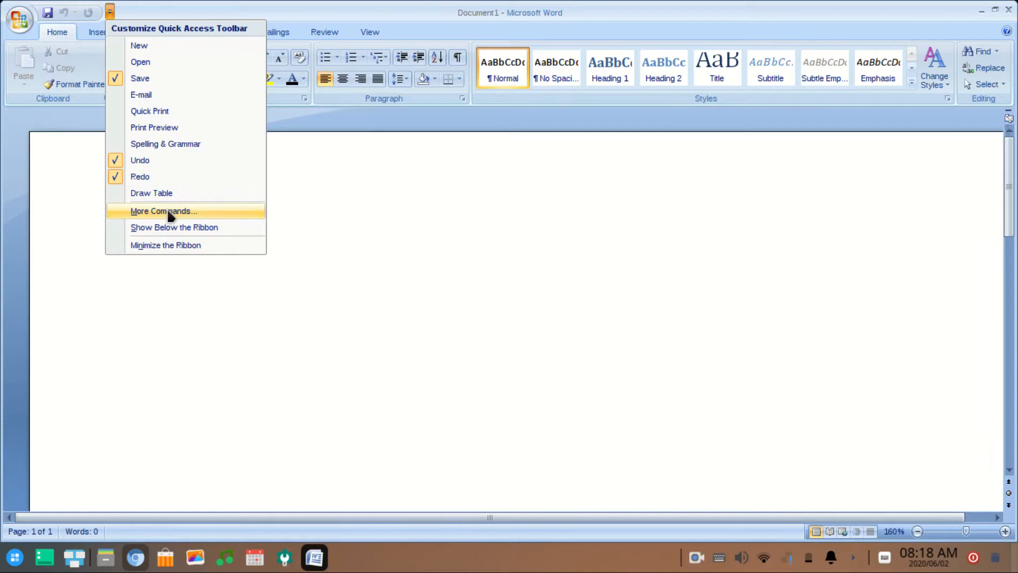
Step: In More Commands, switch the command category from Macros to All Commands
left_click(163, 210)
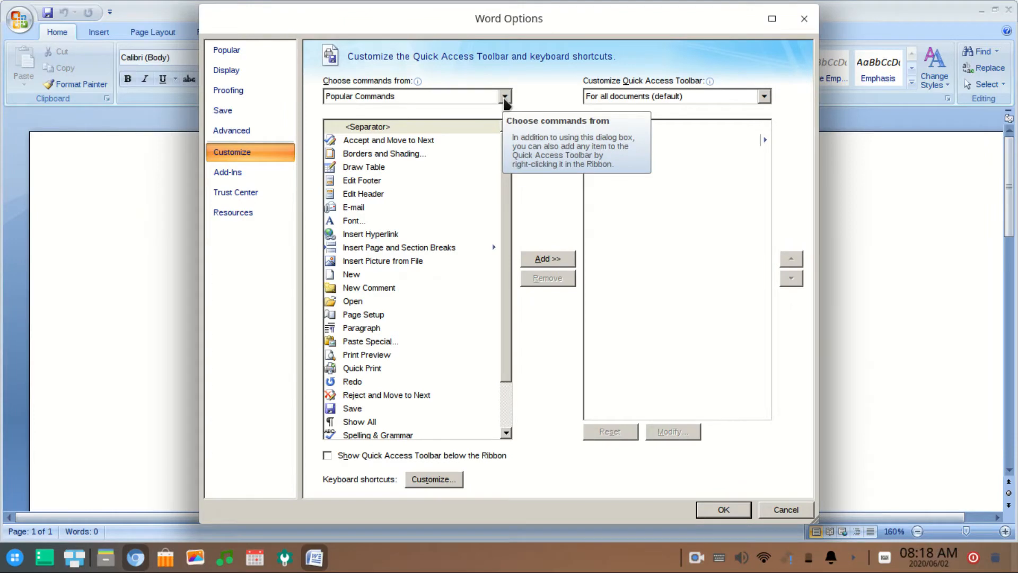
left_click(505, 97)
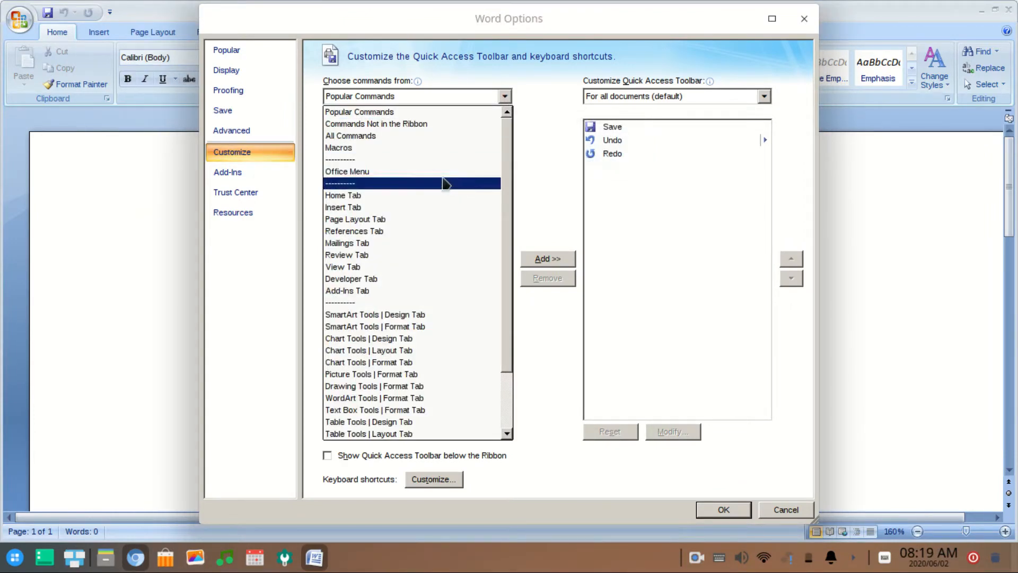
left_click(338, 147)
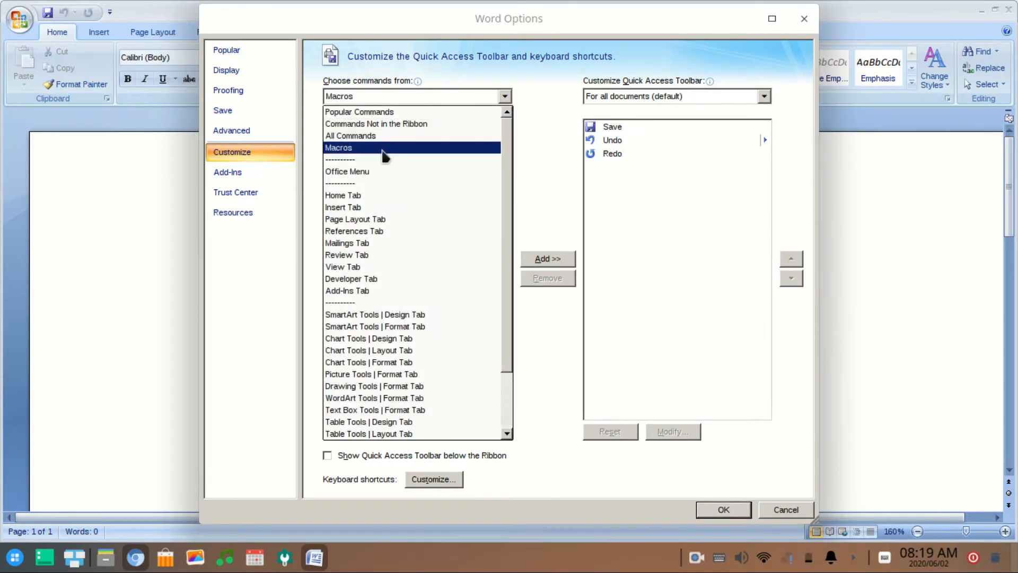
left_click(337, 148)
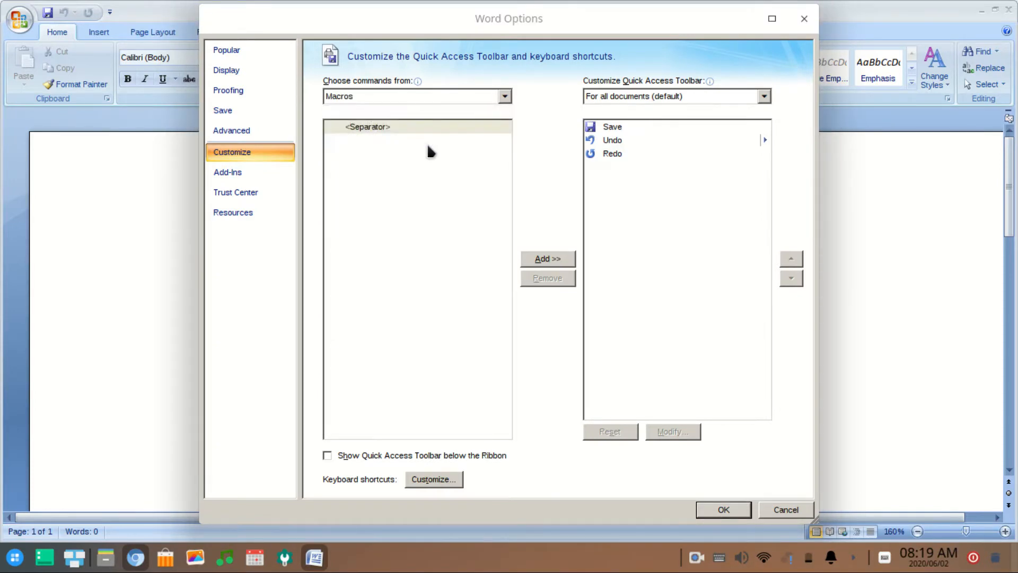
left_click(503, 96)
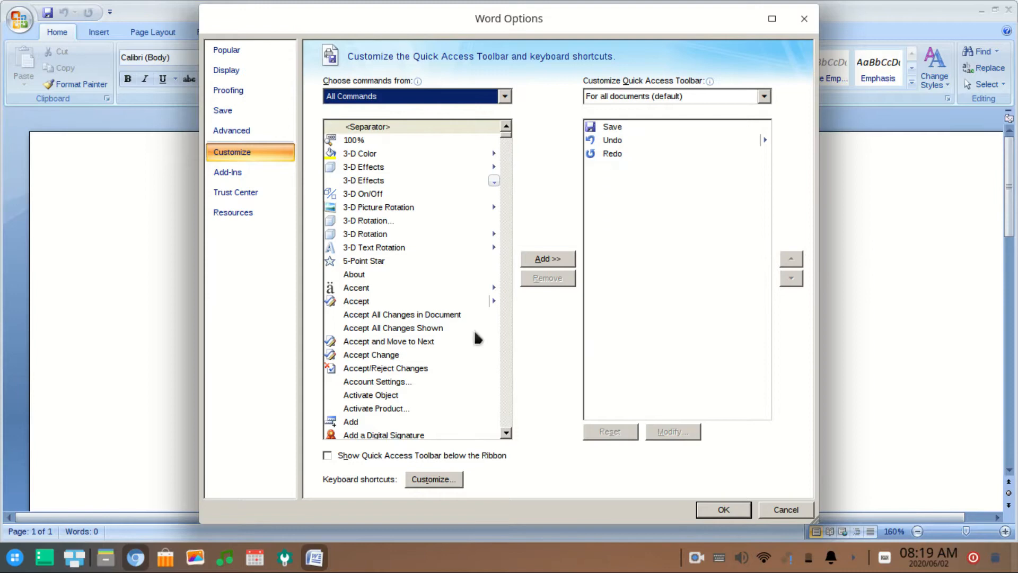
Step: Locate Calculate in the list, add it to the toolbar and confirm with OK
scroll("down", 3)
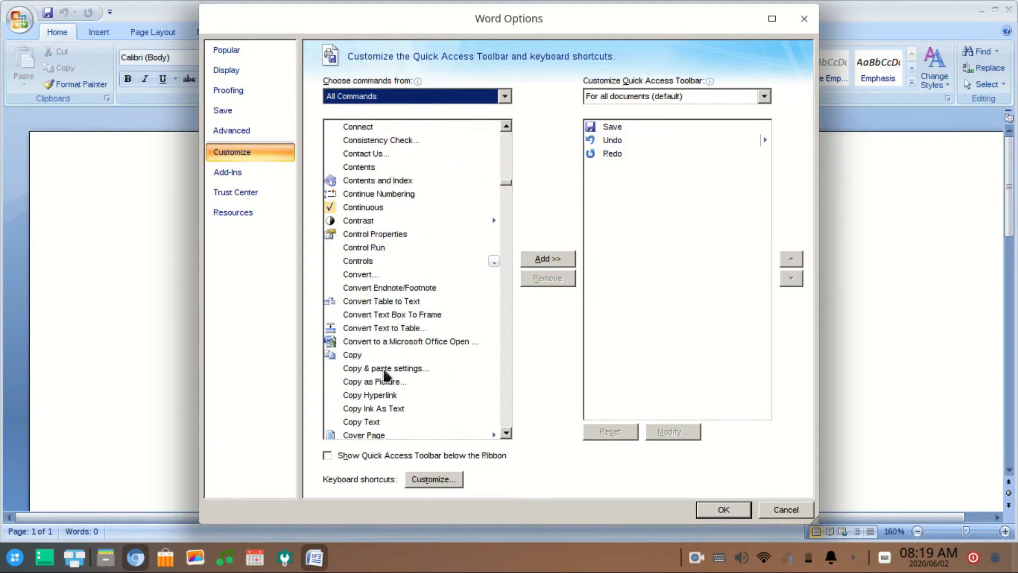
scroll("down", 3)
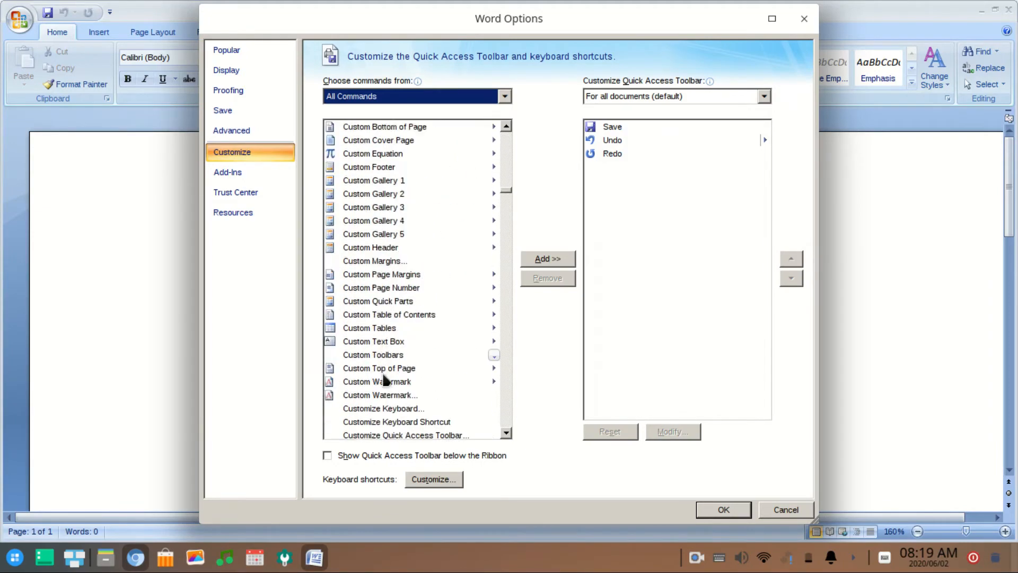
scroll("up", 3)
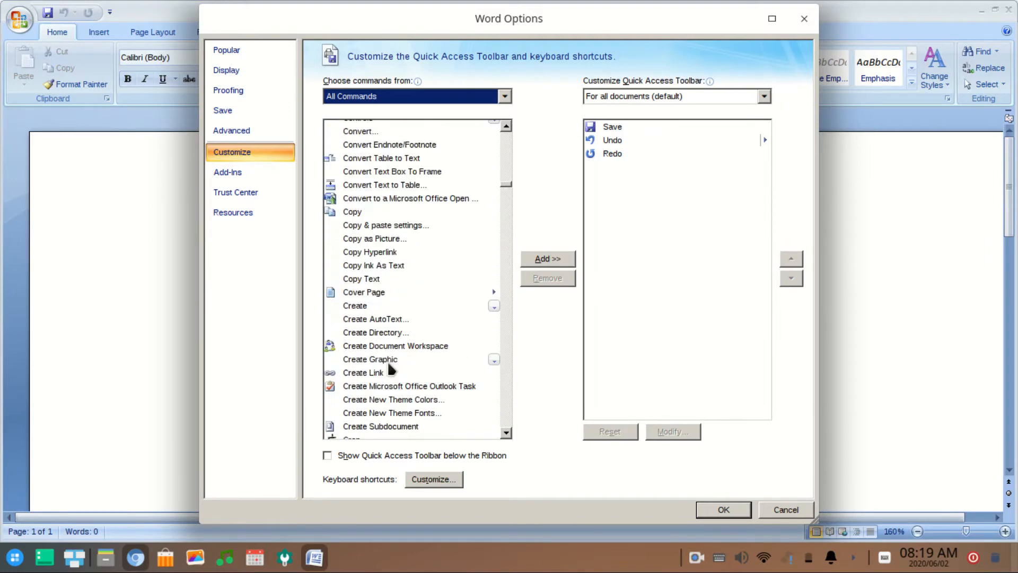
scroll("up", 3)
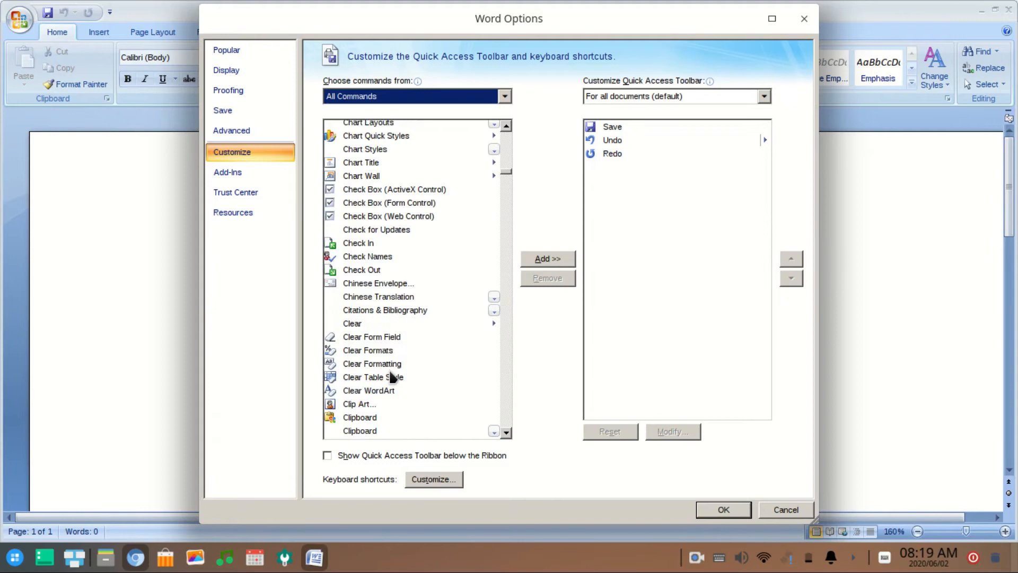
scroll("up", 3)
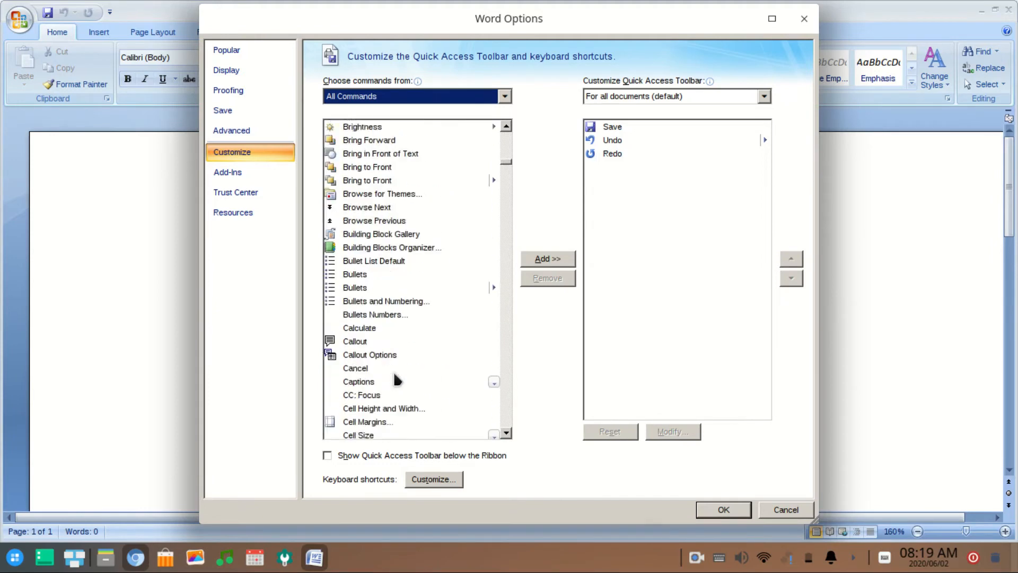
scroll("down", 3)
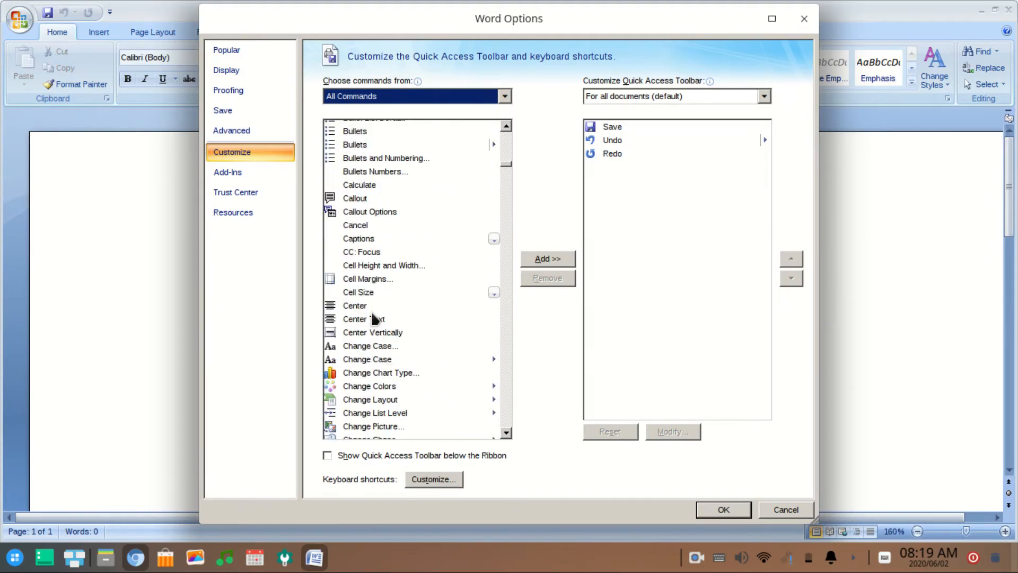
left_click(359, 184)
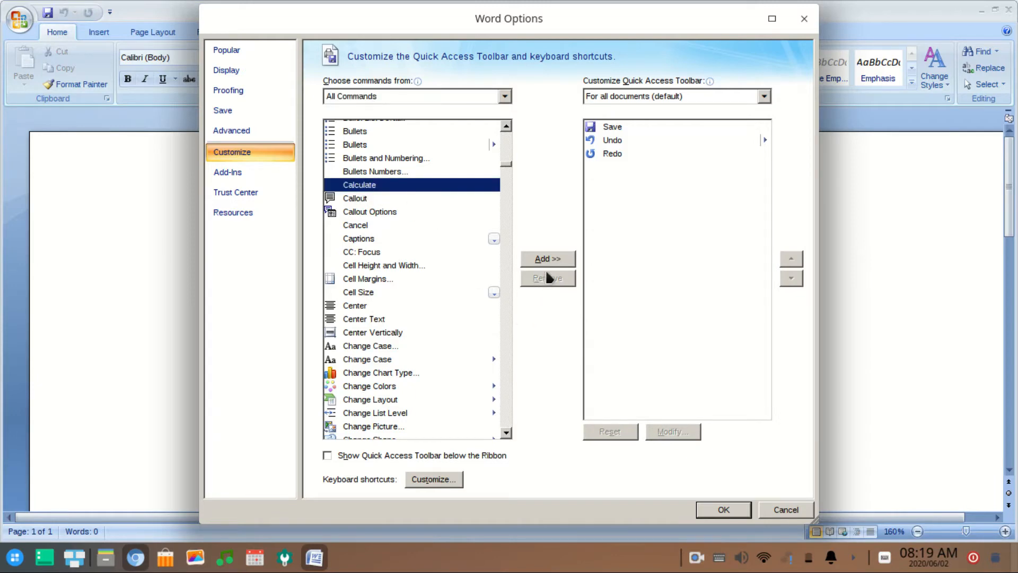
left_click(547, 259)
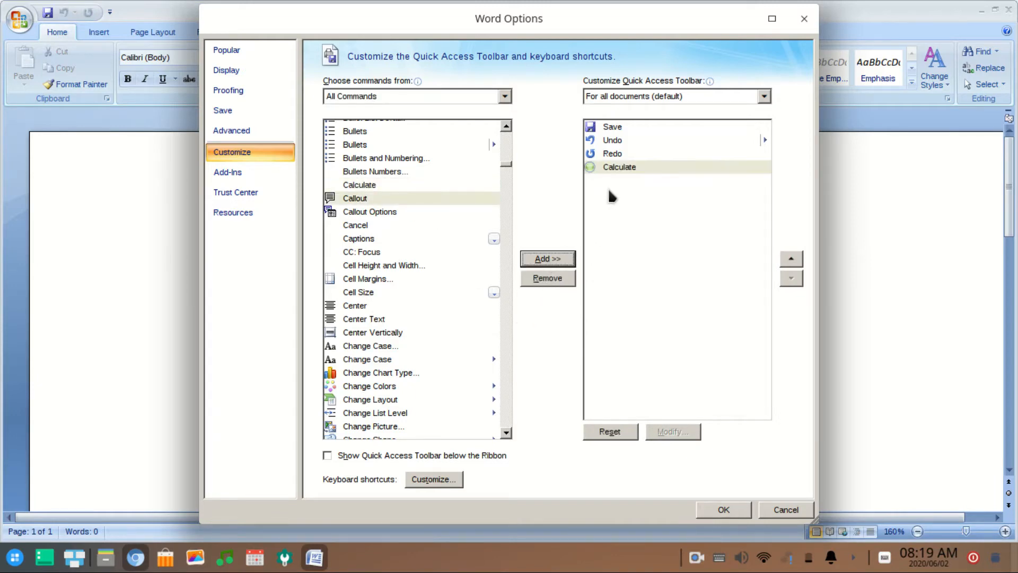
left_click(722, 509)
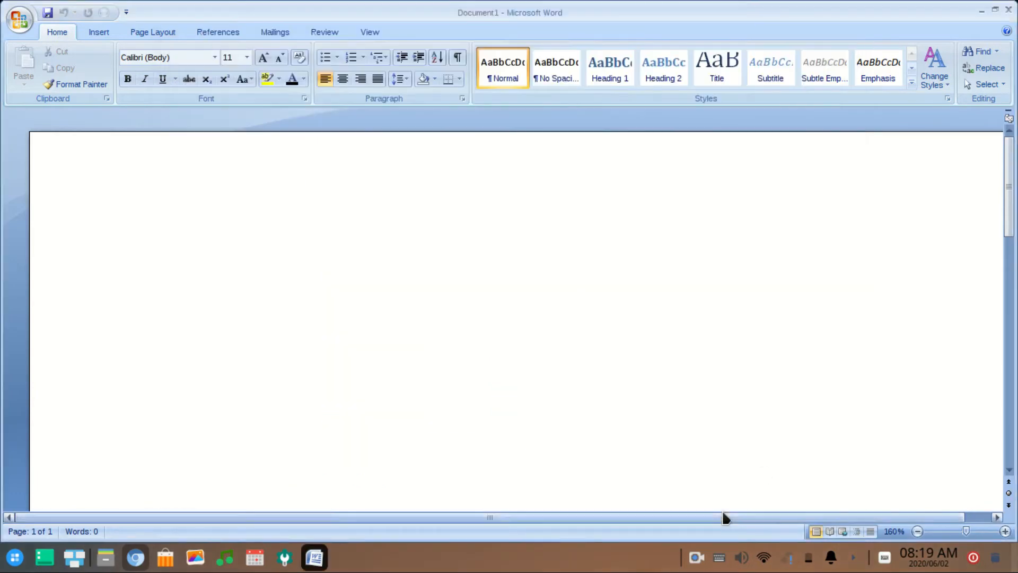
mouse_move(220, 320)
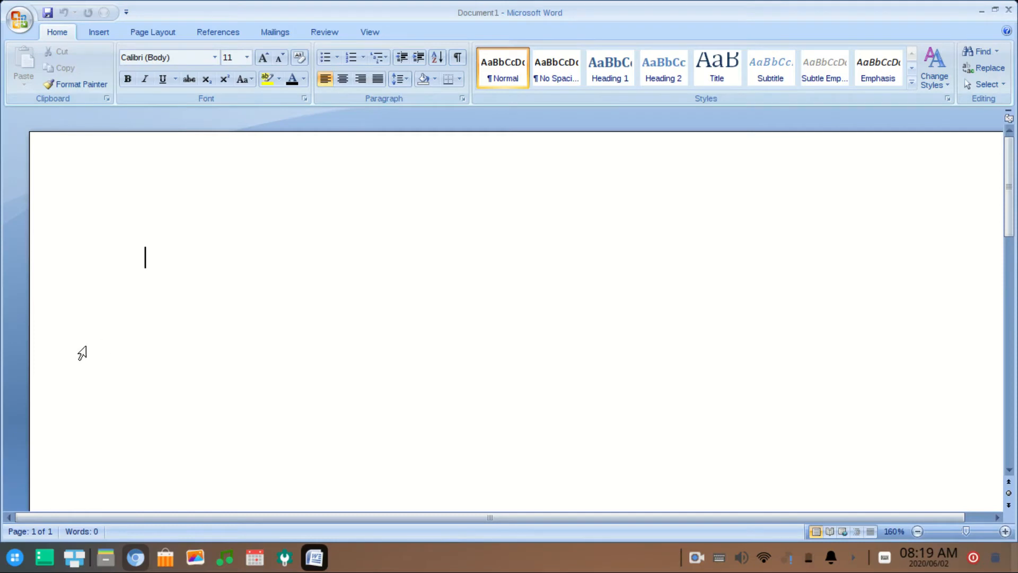
Step: Enter 12+3 in 28-point text and calculate it, giving 15
left_click(247, 57)
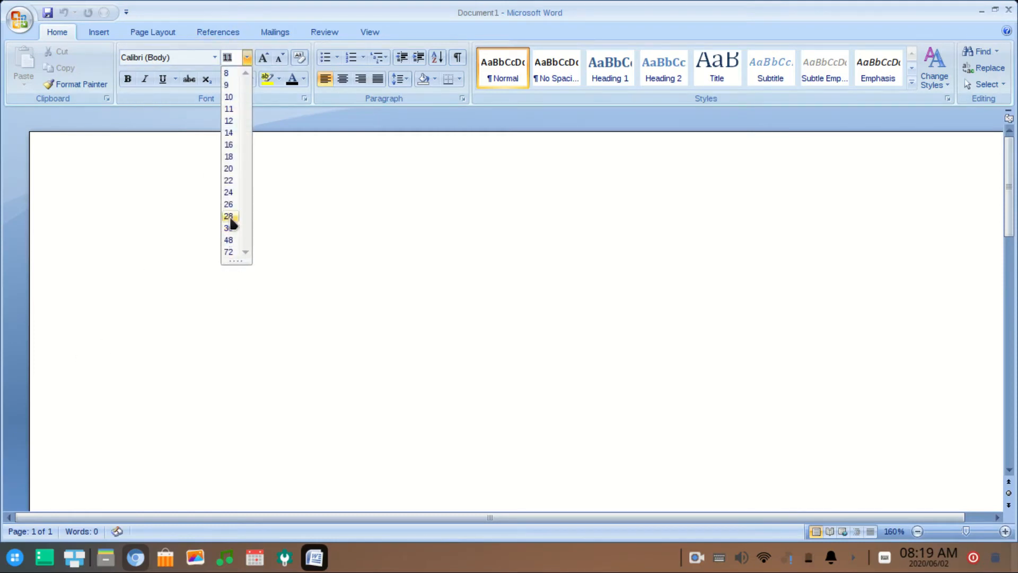
left_click(229, 215)
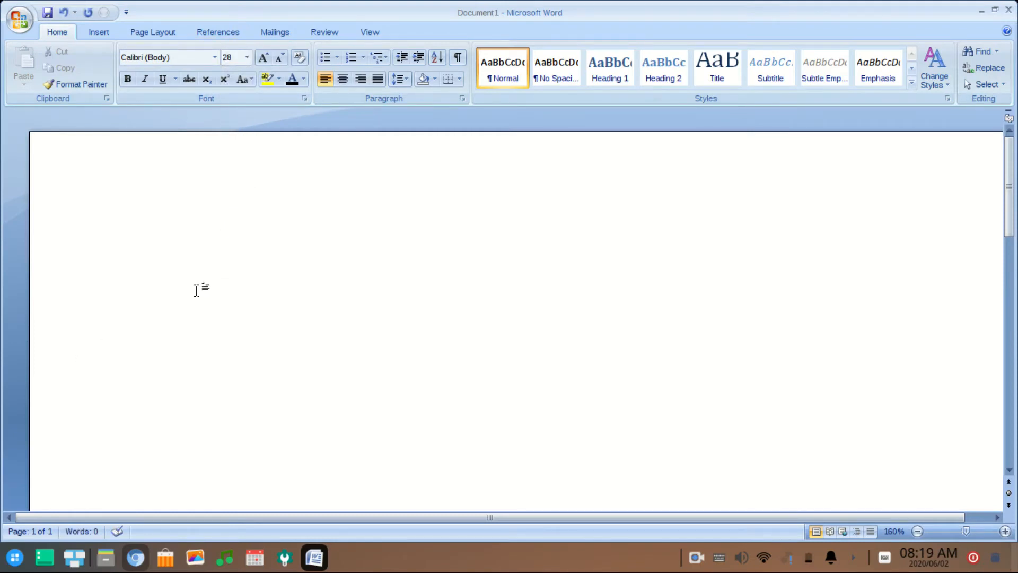
type("12")
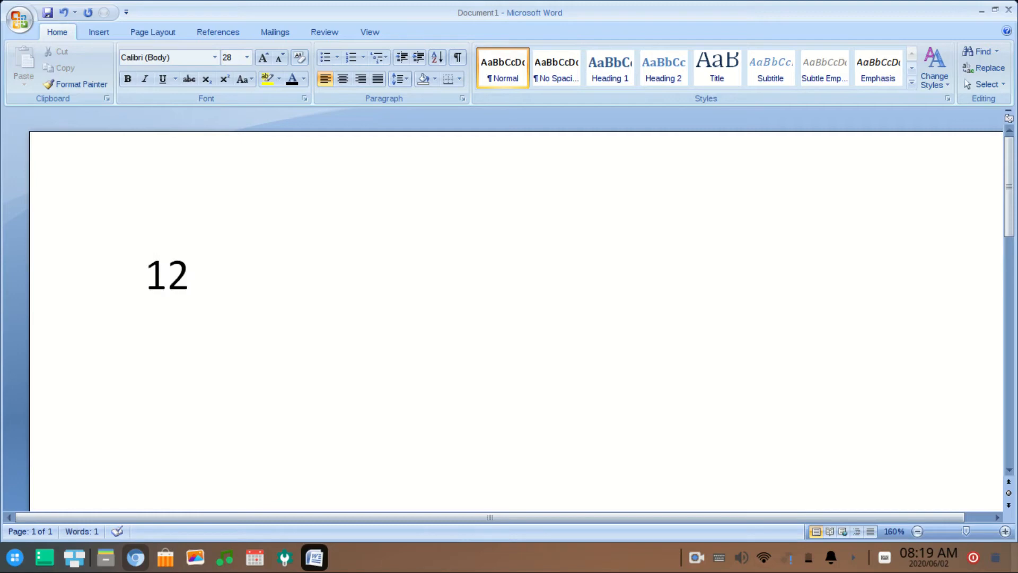
type("+")
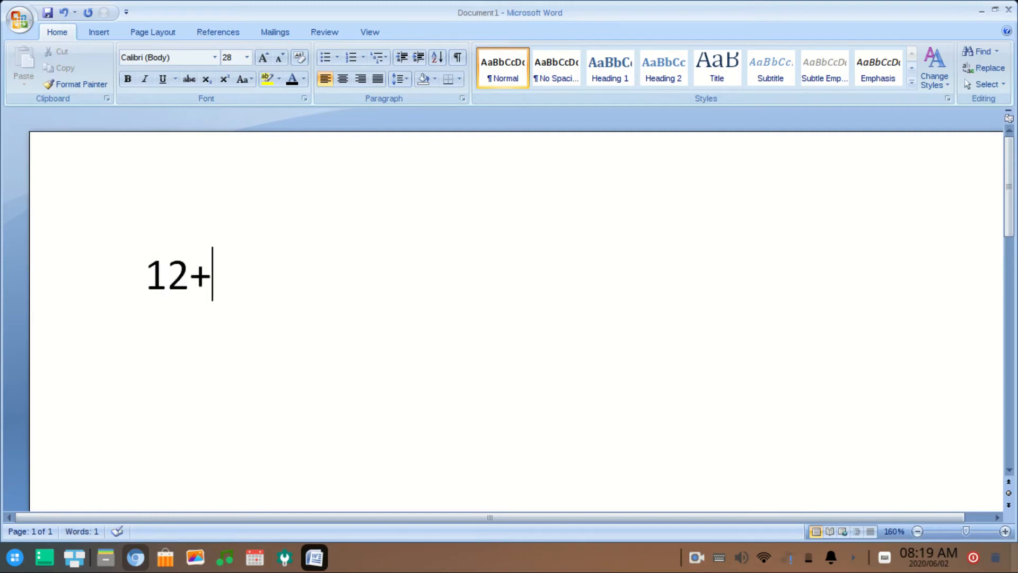
type("3")
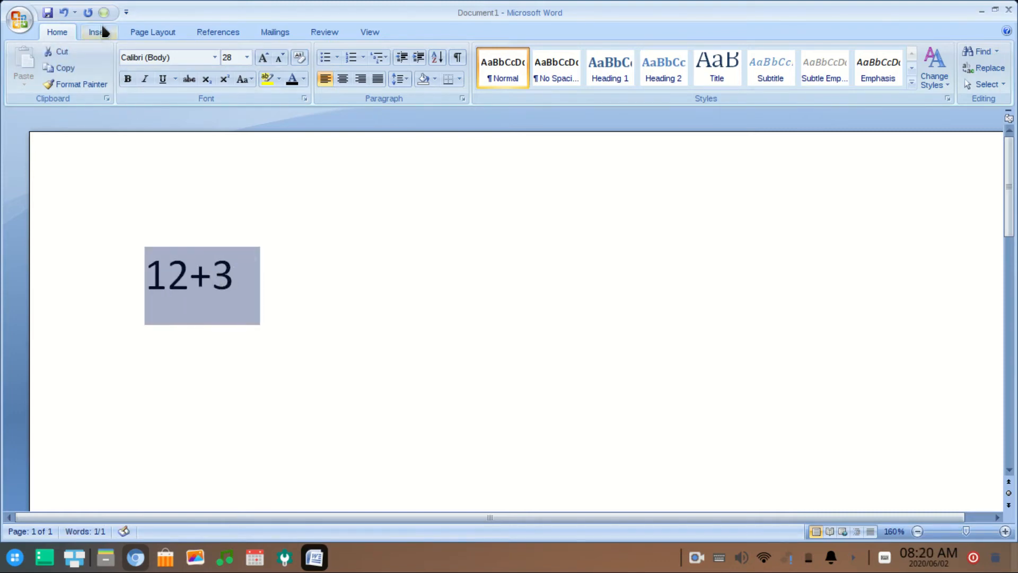
left_click(102, 13)
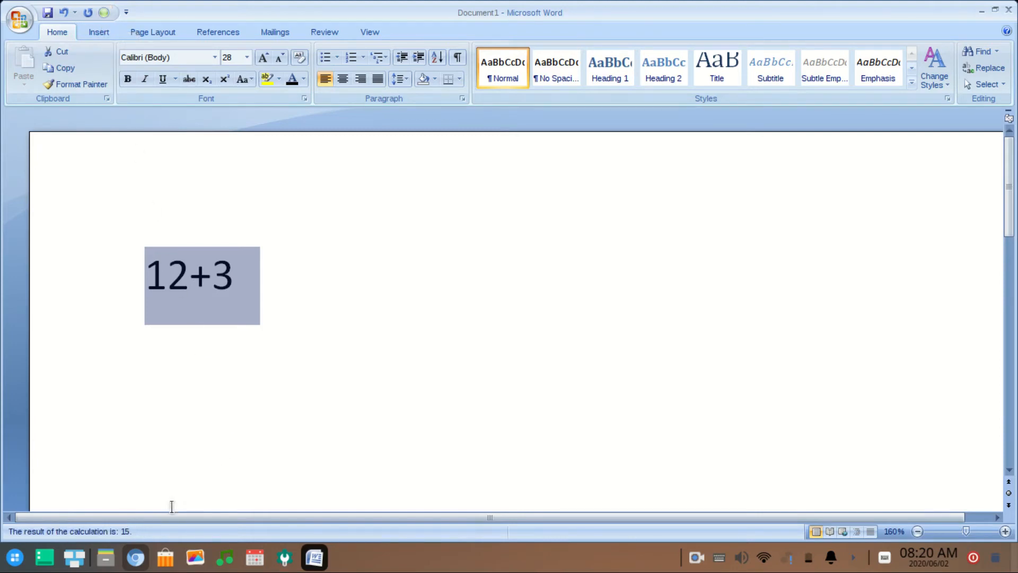
mouse_move(135, 556)
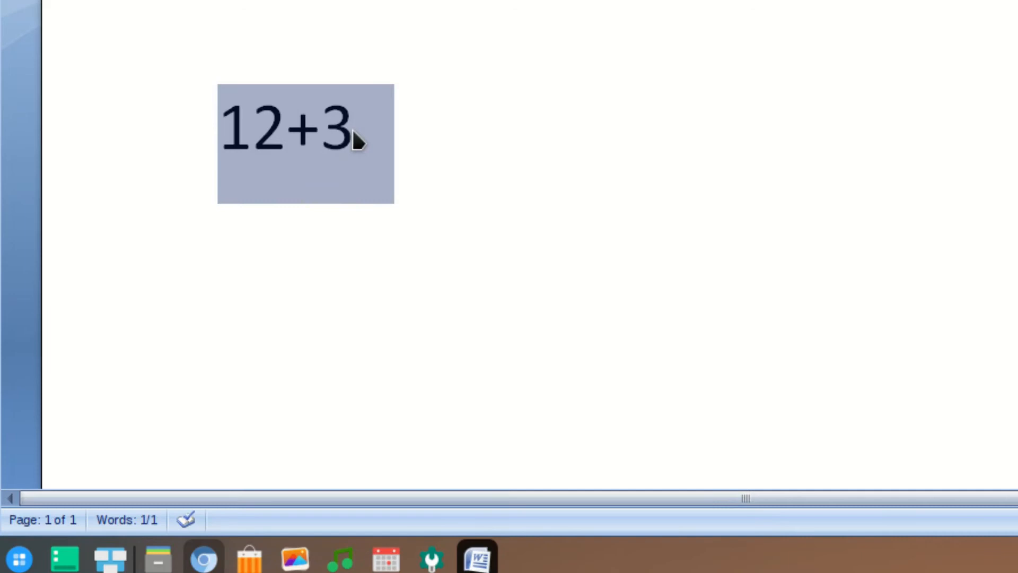
mouse_move(214, 164)
type("30")
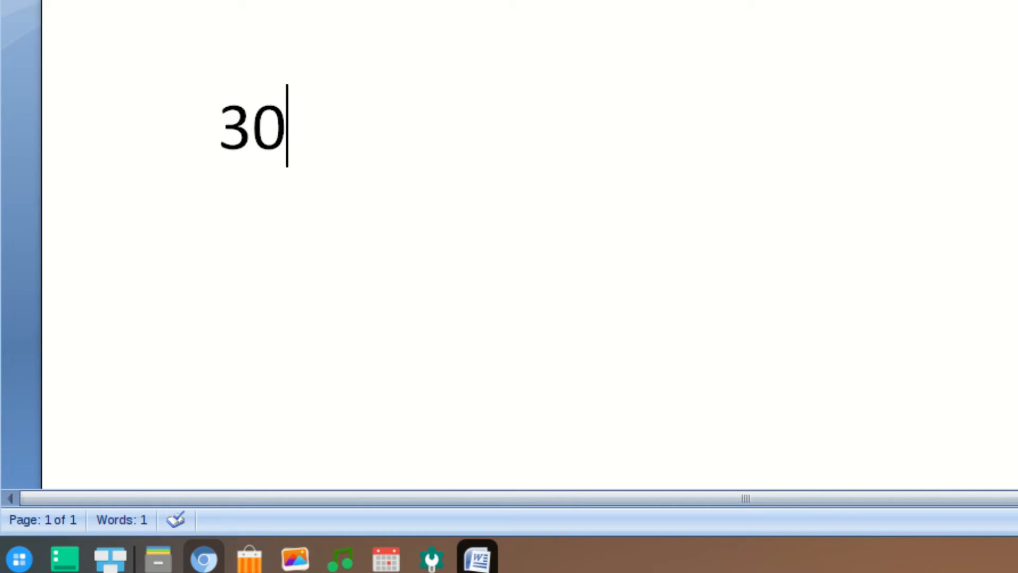
Step: Overwrite the selected sum with the expression 30*3+4
type("*")
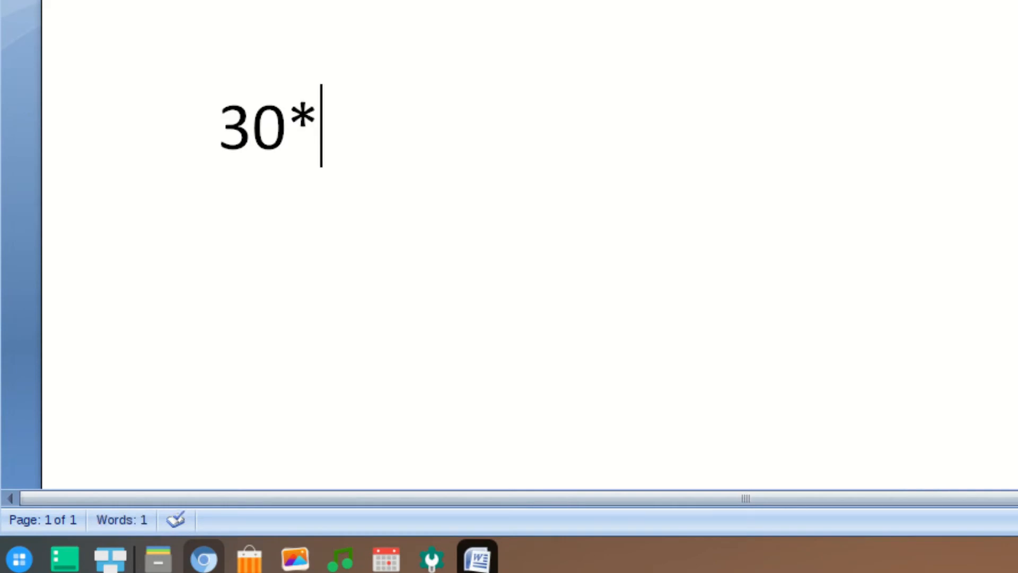
type("3+")
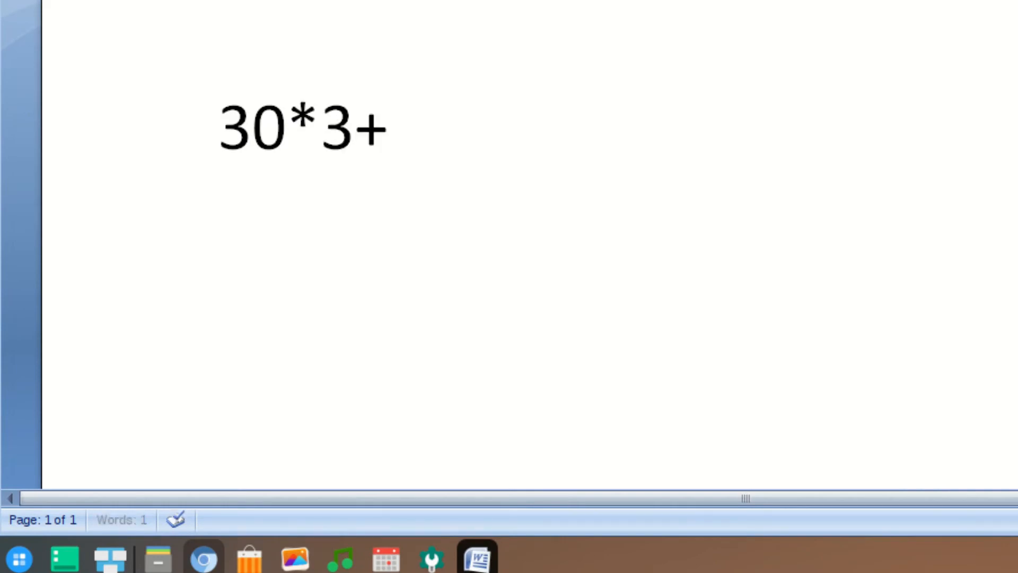
type("4")
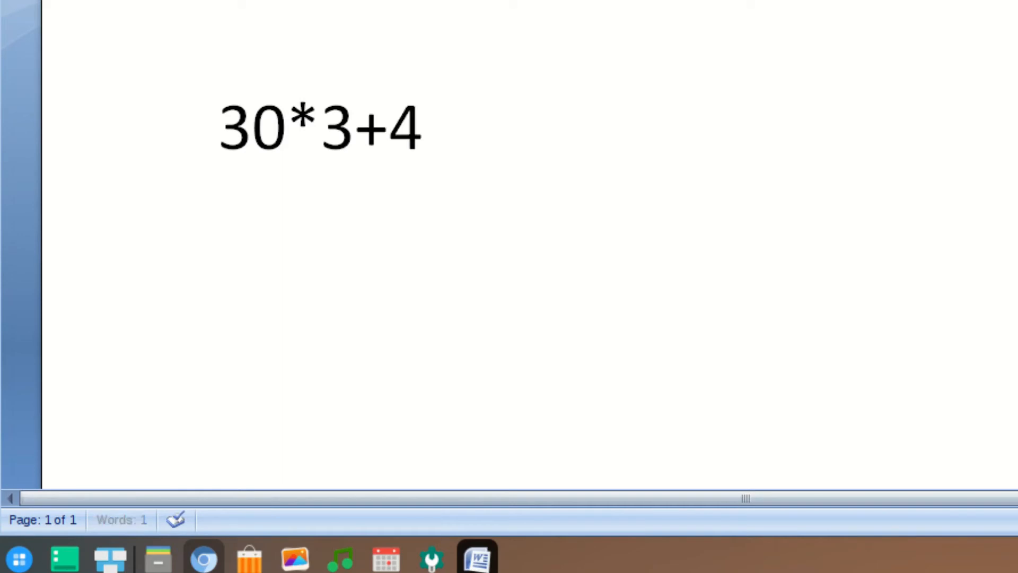
left_click(227, 125)
type("4+")
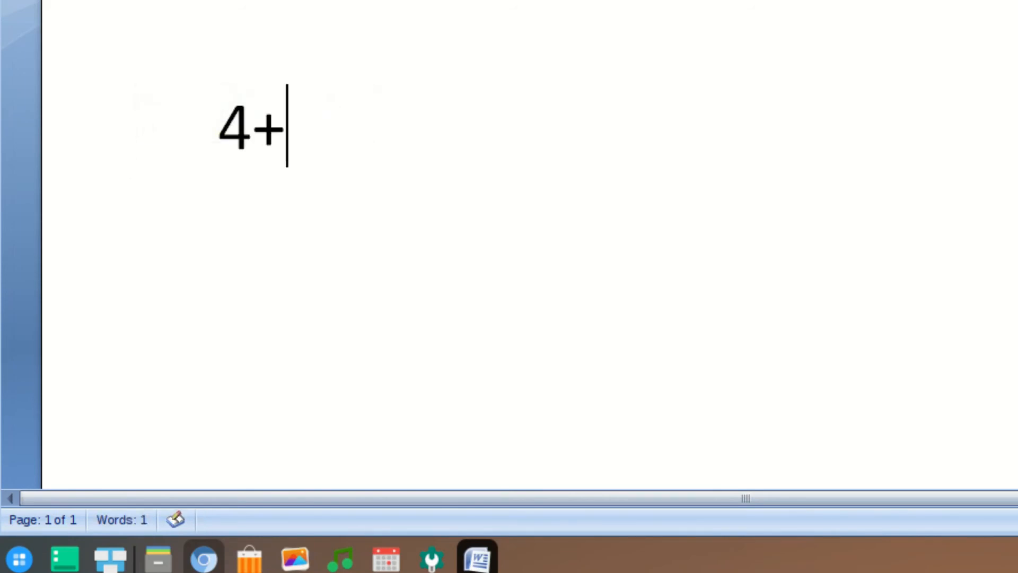
Step: Enter 4+3-30, calculate it to get -23, then deselect the text
type("3")
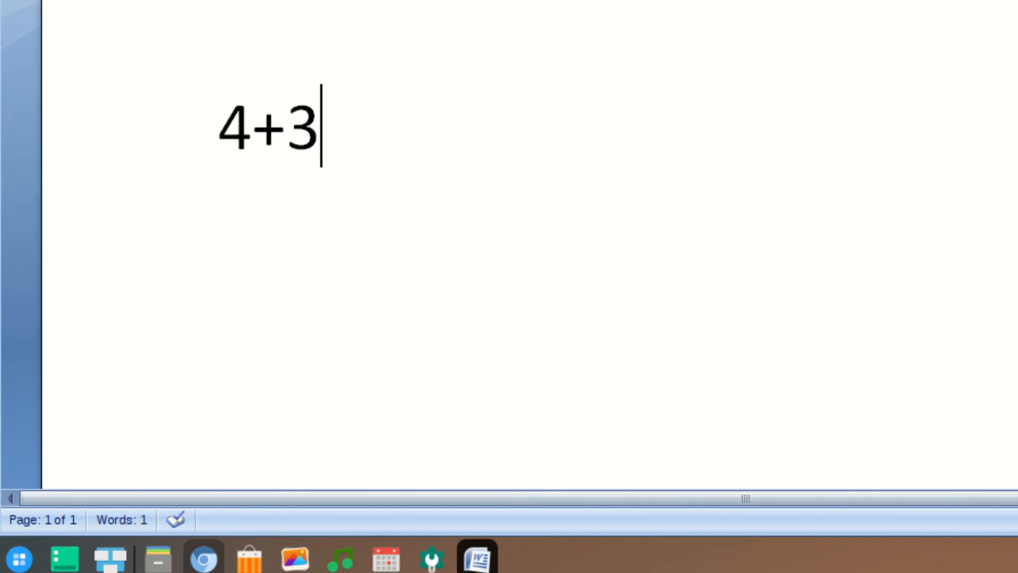
type("+")
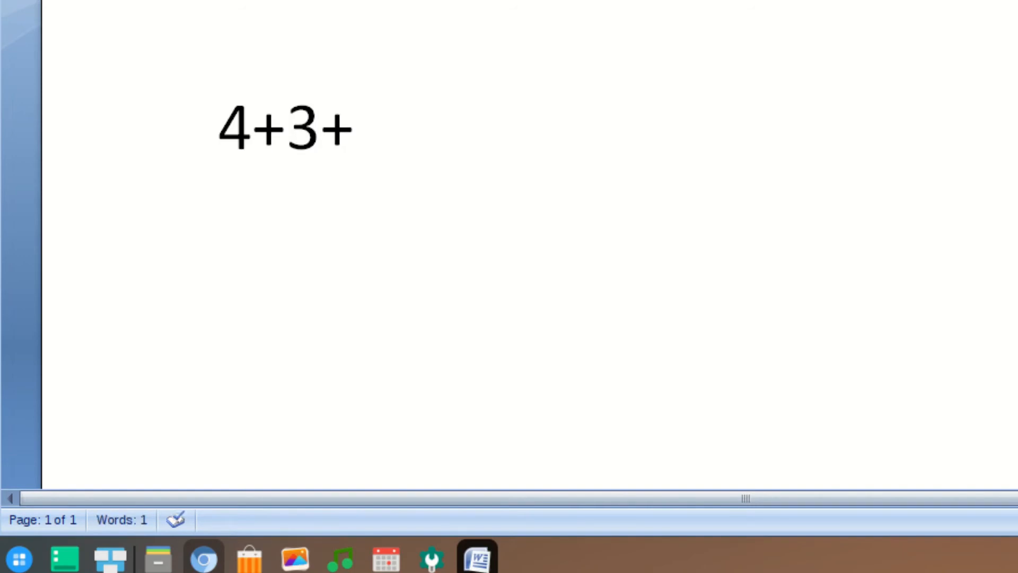
type("-3")
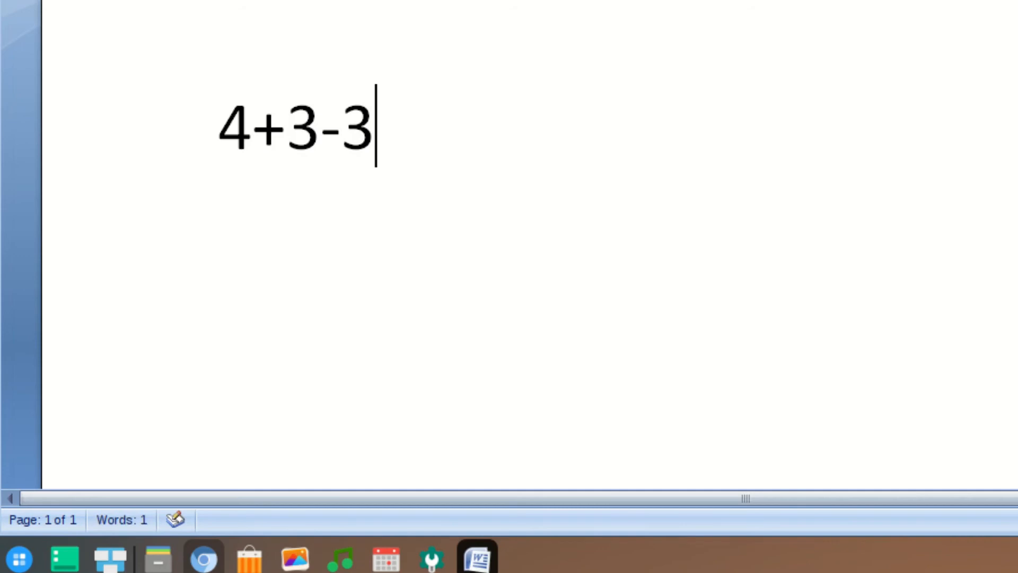
type("0")
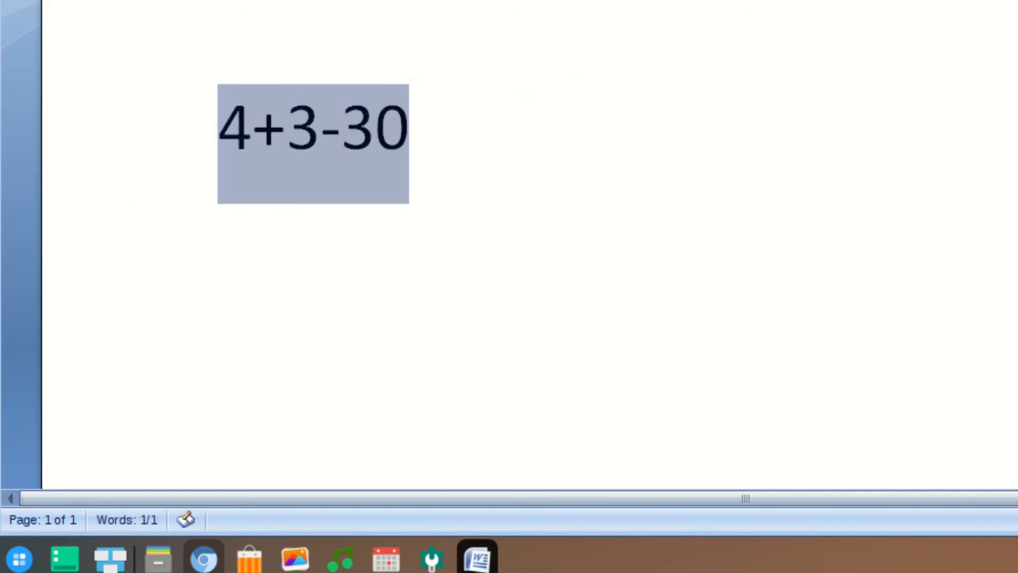
left_click(185, 519)
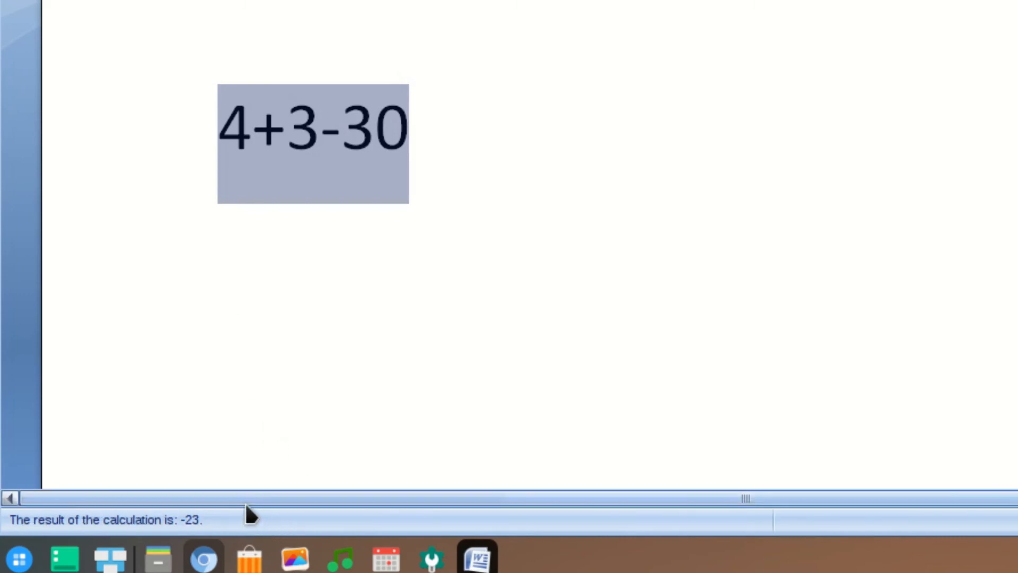
left_click(412, 126)
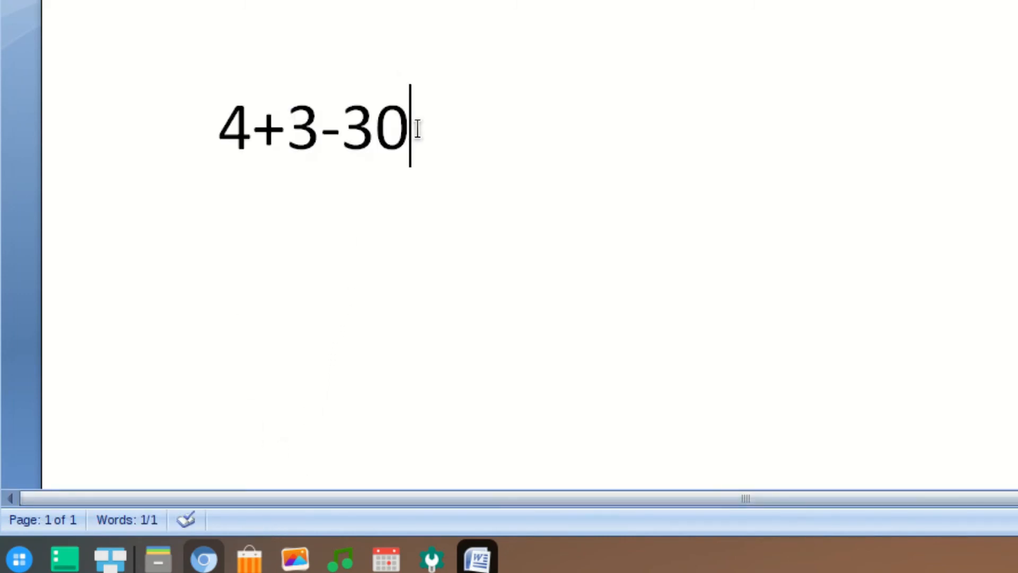